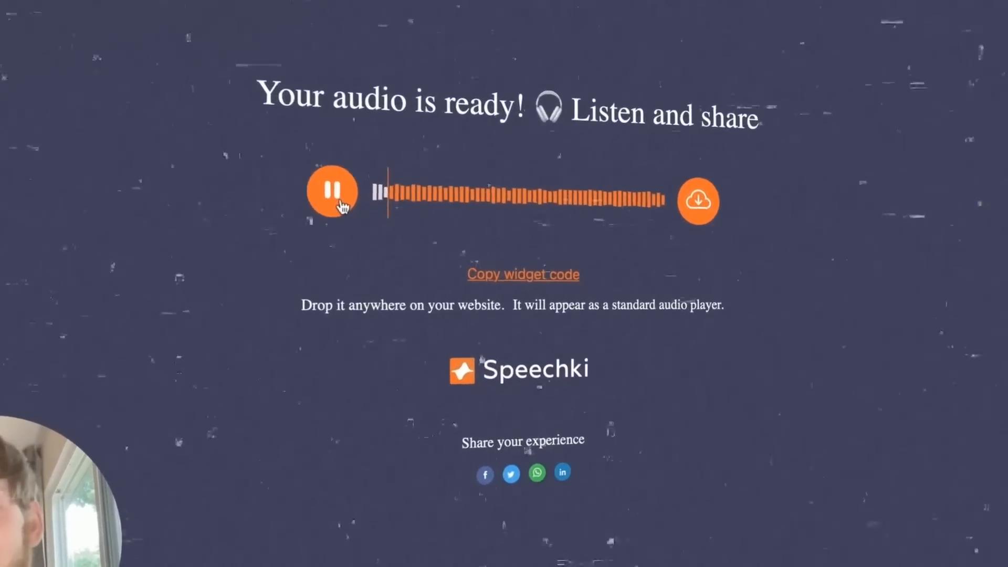
# Scroll through Zapier's ChatGPT action setup listing Gmail 'Send Email', then reach OpenAI's Browsing model page.
pyautogui.scroll(-3)
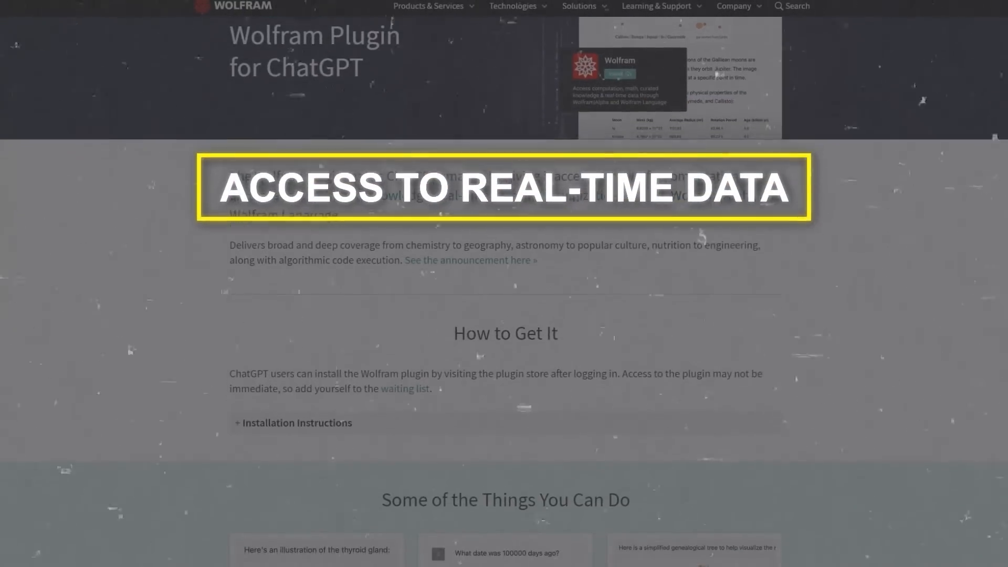
pyautogui.scroll(-3)
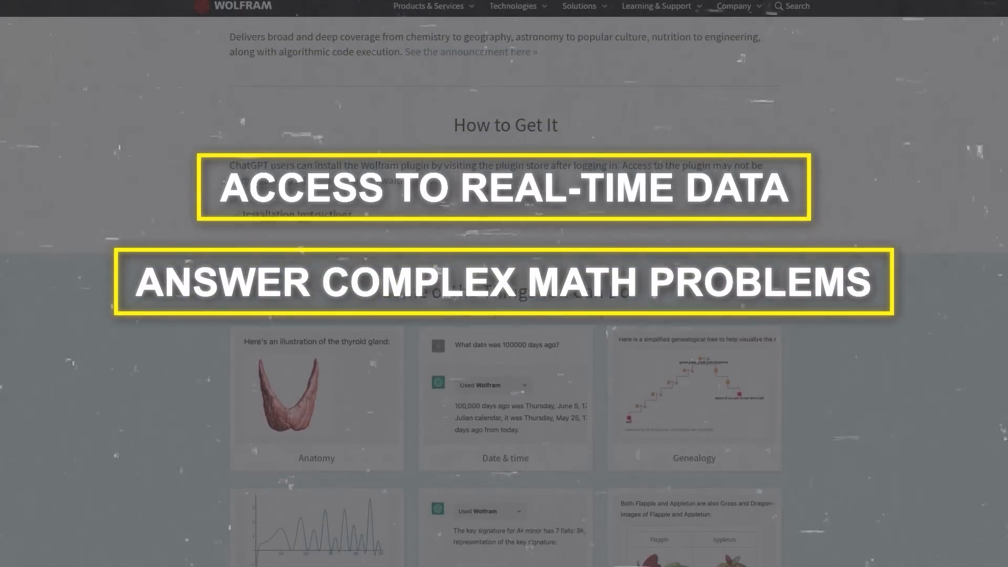
pyautogui.scroll(-3)
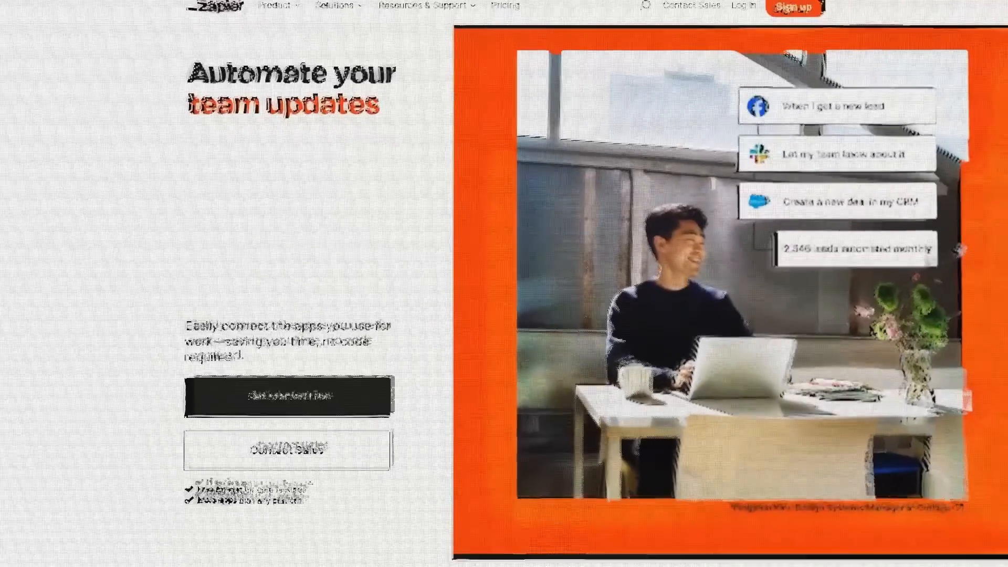
pyautogui.scroll(-3)
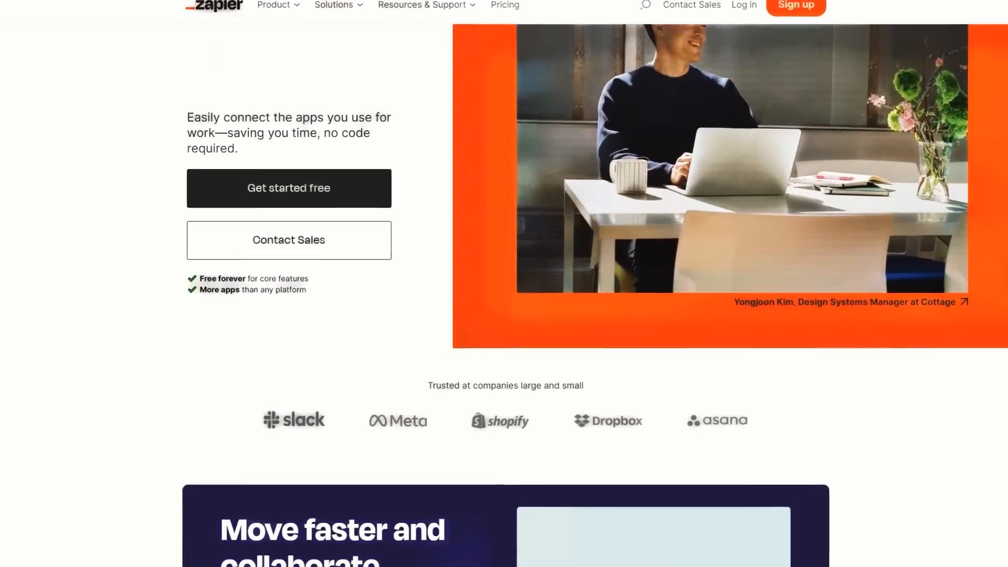
pyautogui.scroll(-3)
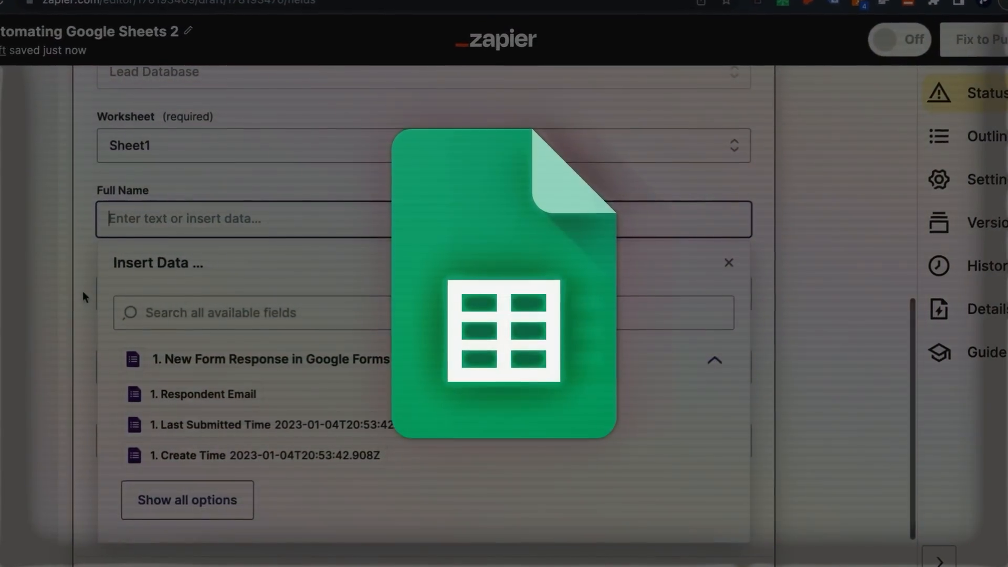
pyautogui.click(728, 262)
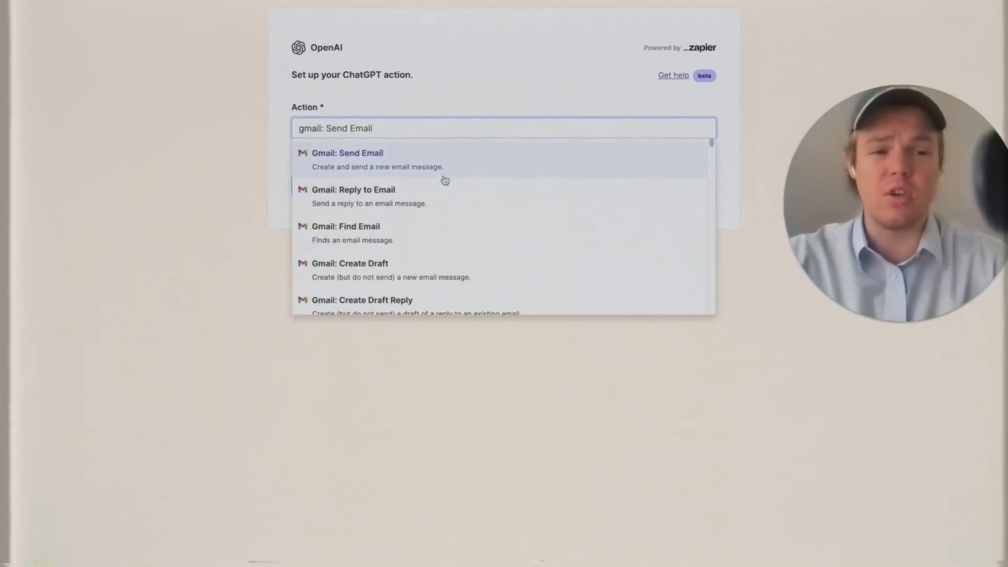
pyautogui.click(347, 160)
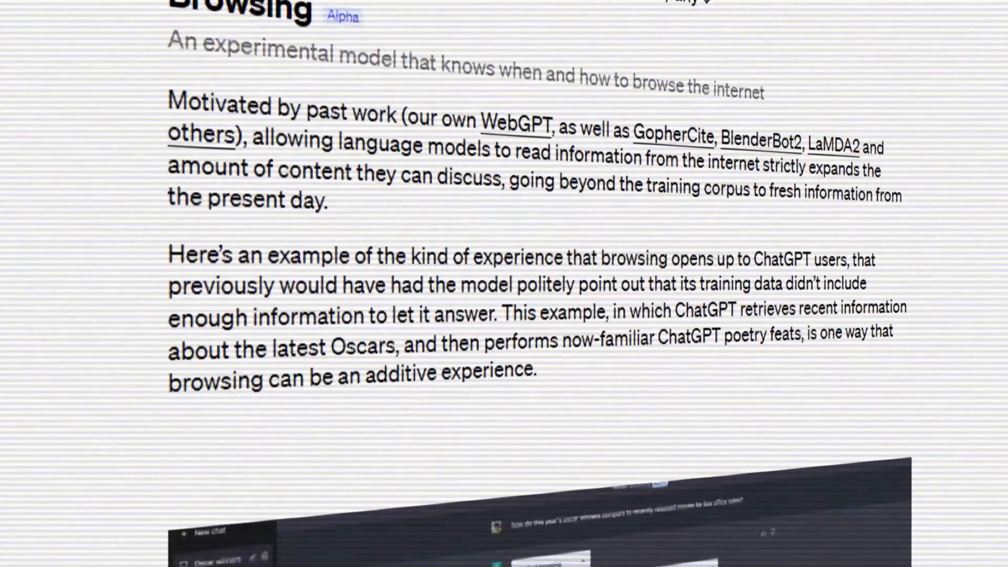
pyautogui.scroll(-3)
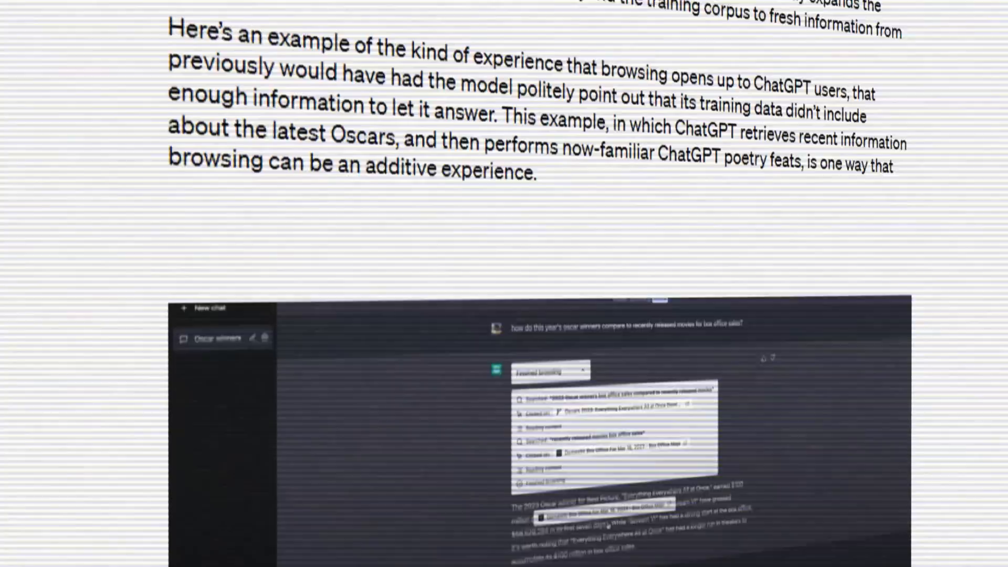
pyautogui.scroll(-3)
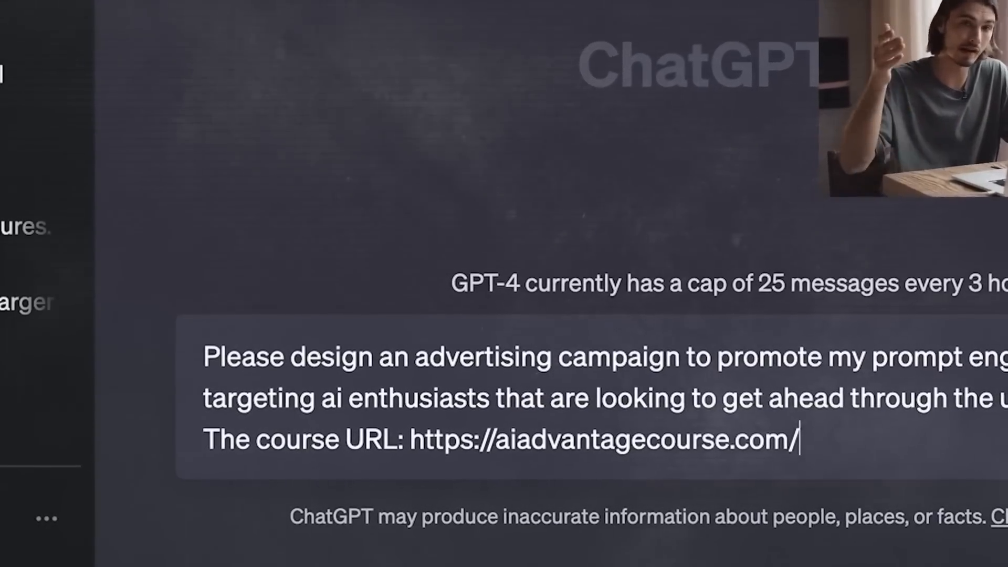
# Send the advertising campaign prompt for the course and review the returned strategy.
pyautogui.press('Return')
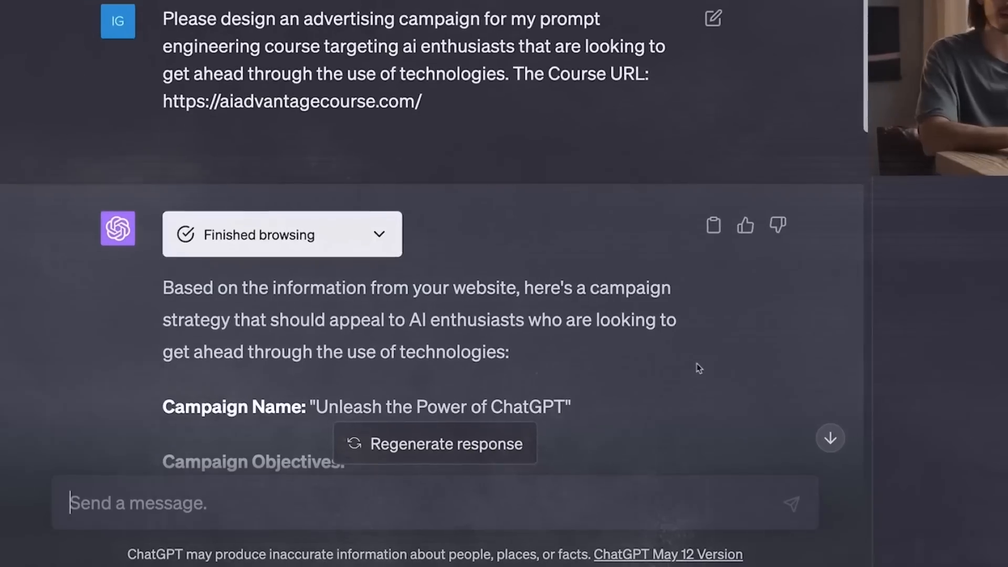
pyautogui.scroll(3)
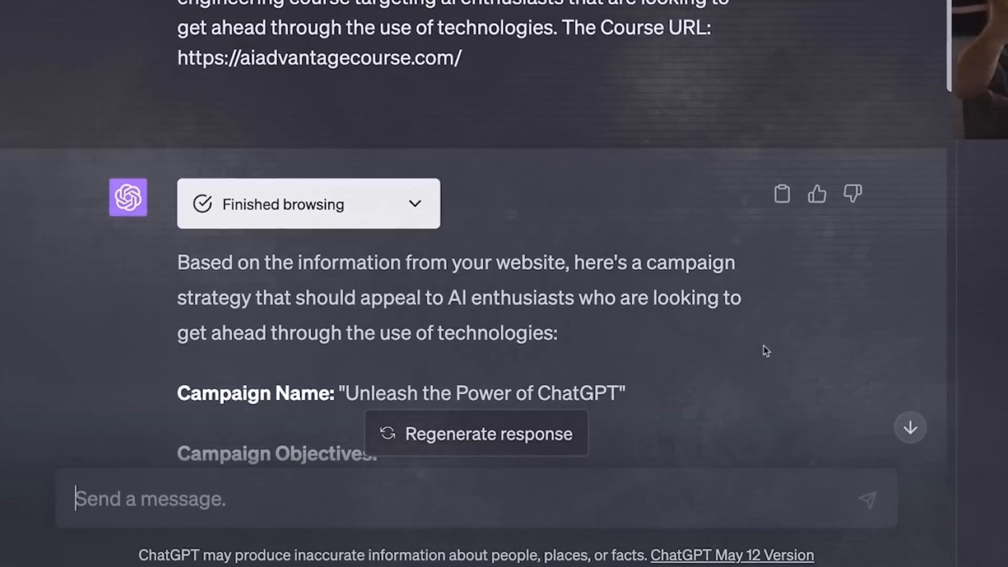
pyautogui.scroll(-3)
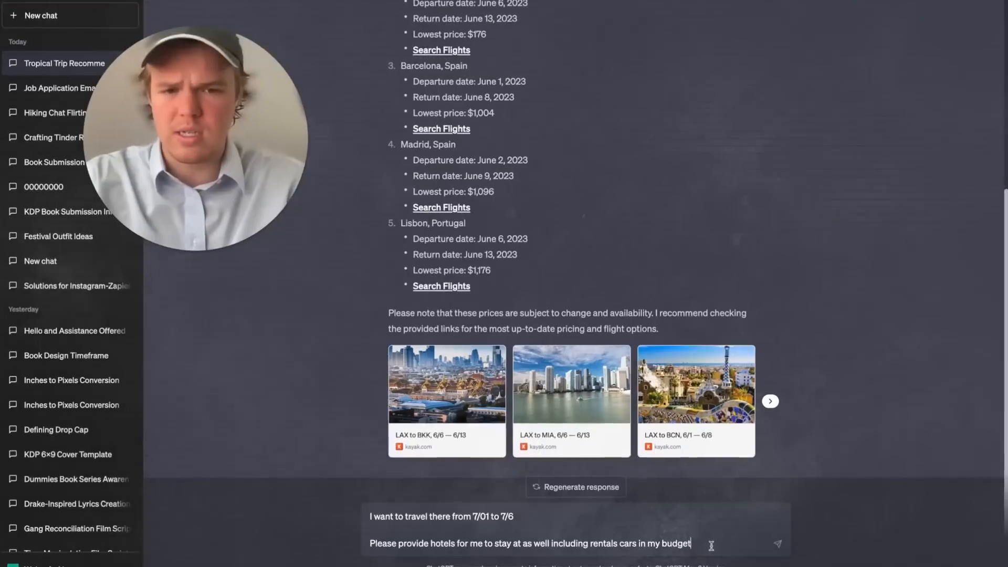
# Send the Los Angeles to Bangkok hotels and rental cars request and review the results.
pyautogui.press('Return')
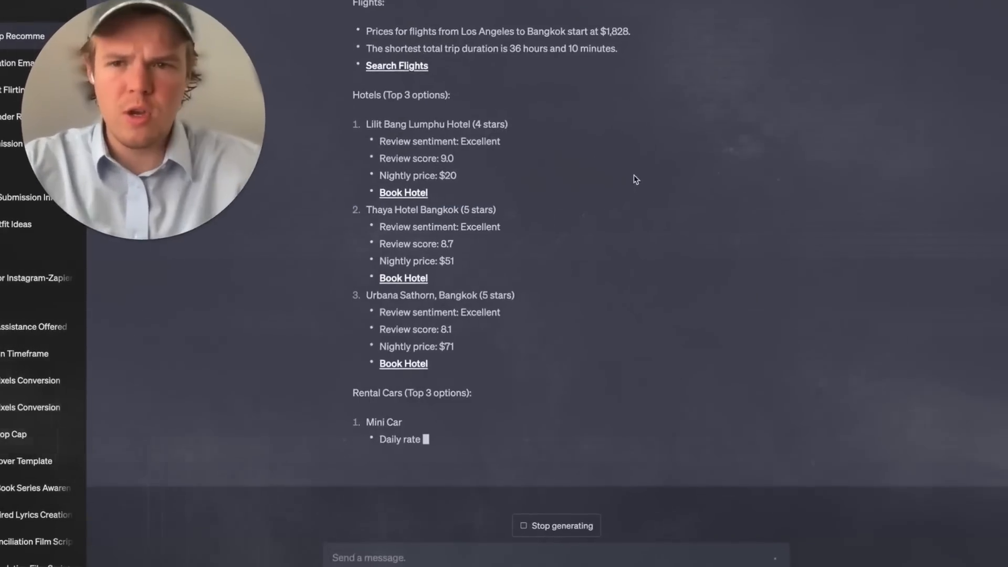
pyautogui.scroll(3)
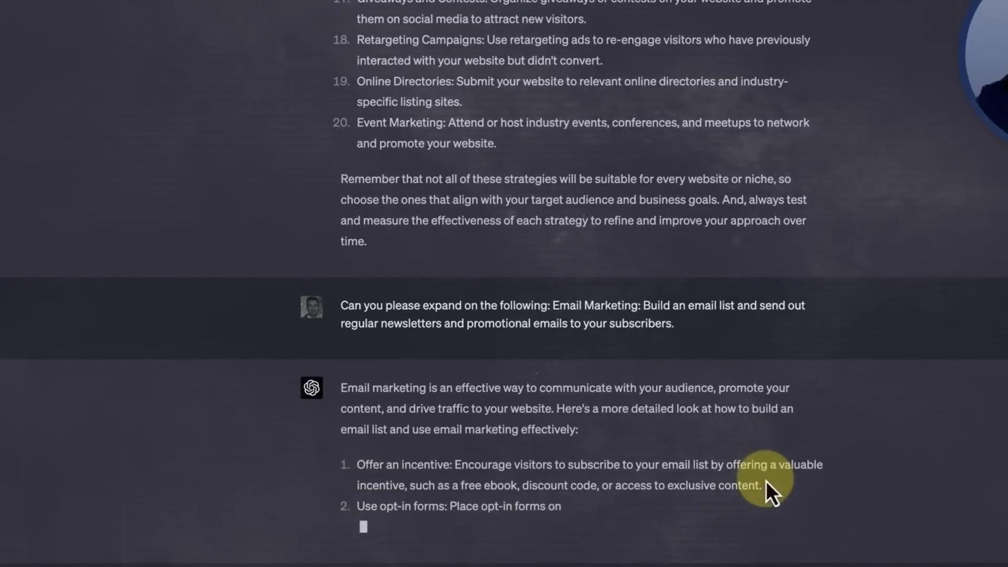
# Send the Kiton keyword ranking question in a new GPT-4 chat and review the SEO strategies.
pyautogui.scroll(3)
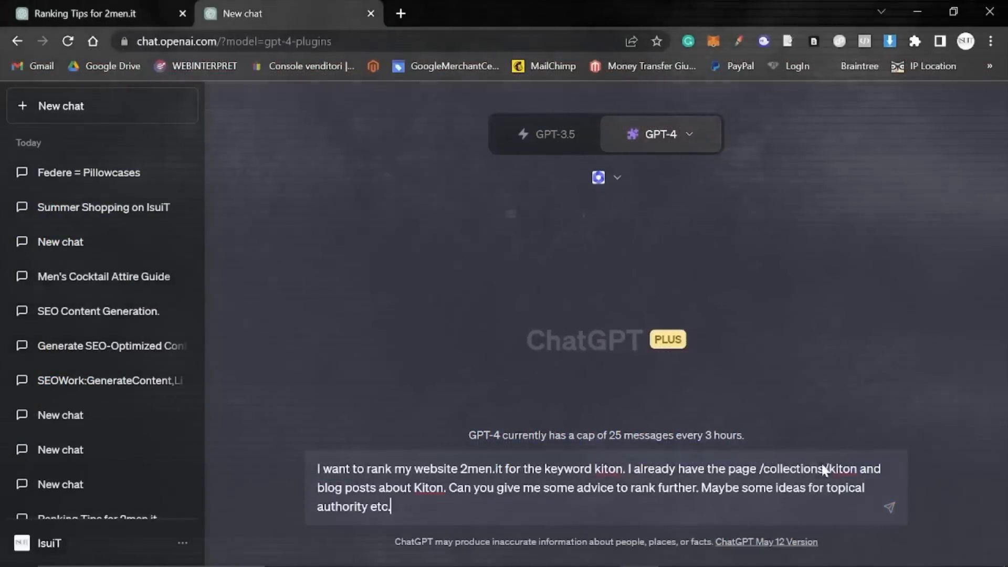
pyautogui.press('Return')
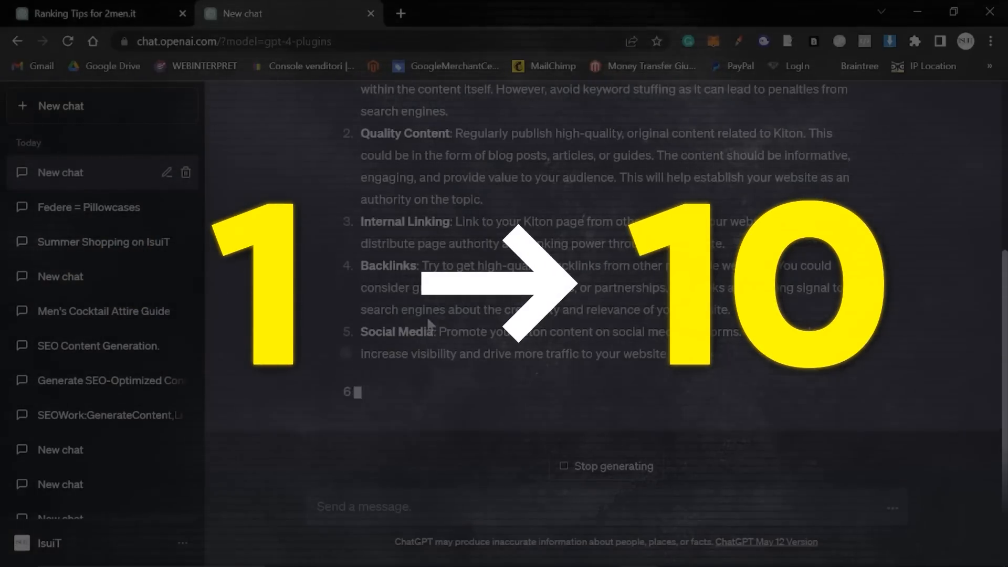
pyautogui.scroll(3)
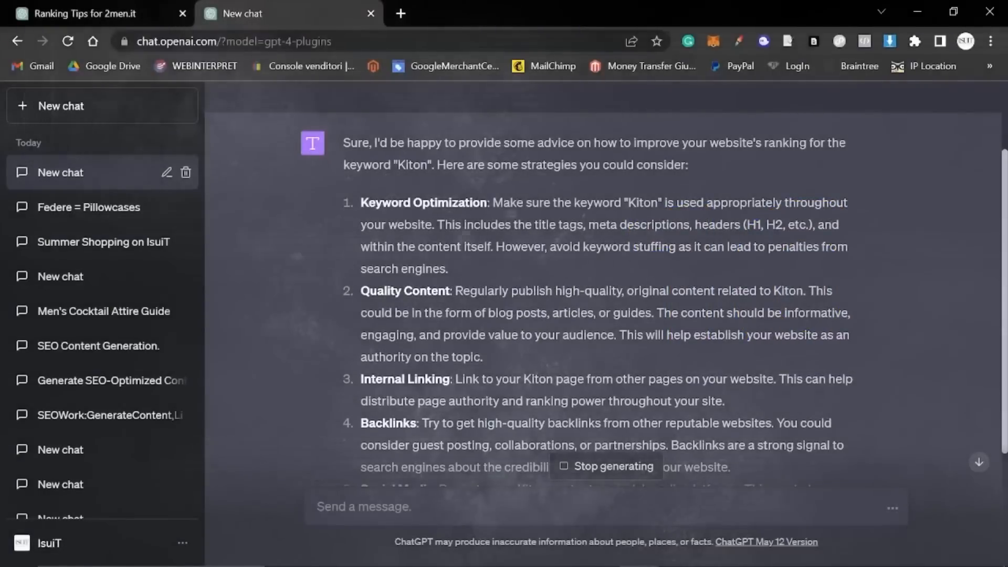